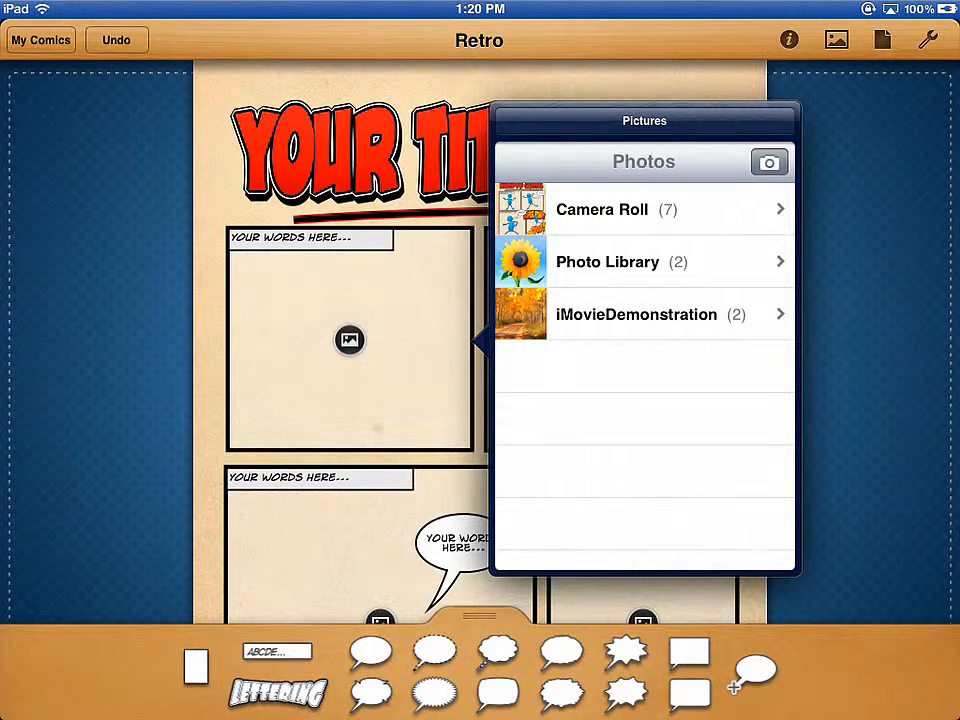
- Pick a blue stick-figure photo from Camera Roll for the top-left panel
{"action": "left_click", "coordinate": [600, 210]}
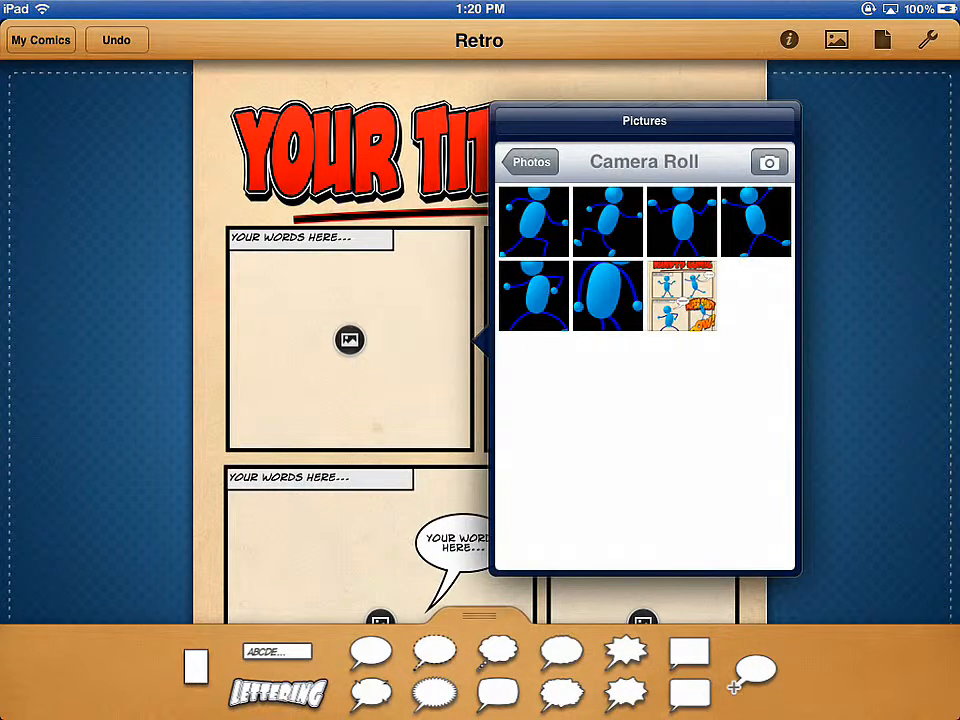
{"action": "left_click", "coordinate": [532, 220]}
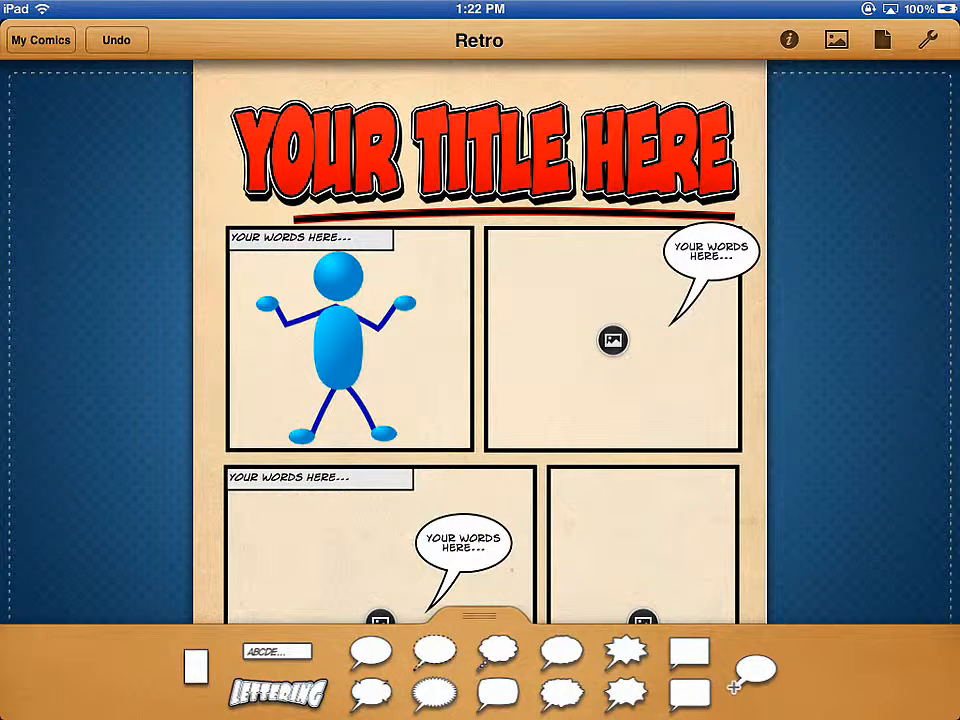
- Resize the top-left stick figure to about 170 by 205 pixels in its panel
{"action": "left_click", "coordinate": [350, 340]}
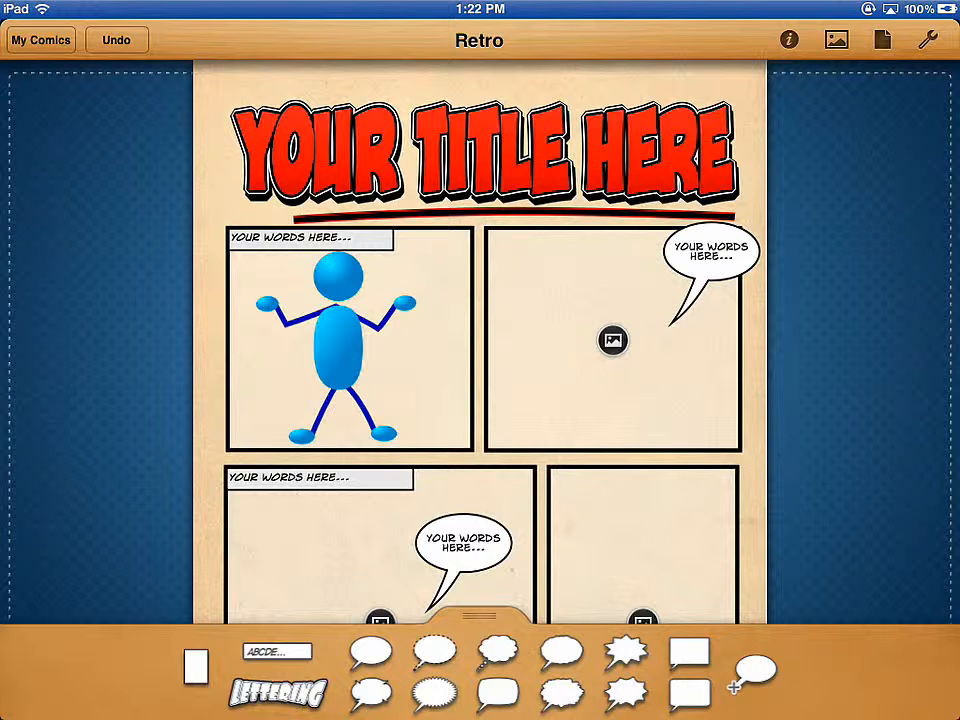
{"action": "left_click", "coordinate": [336, 344]}
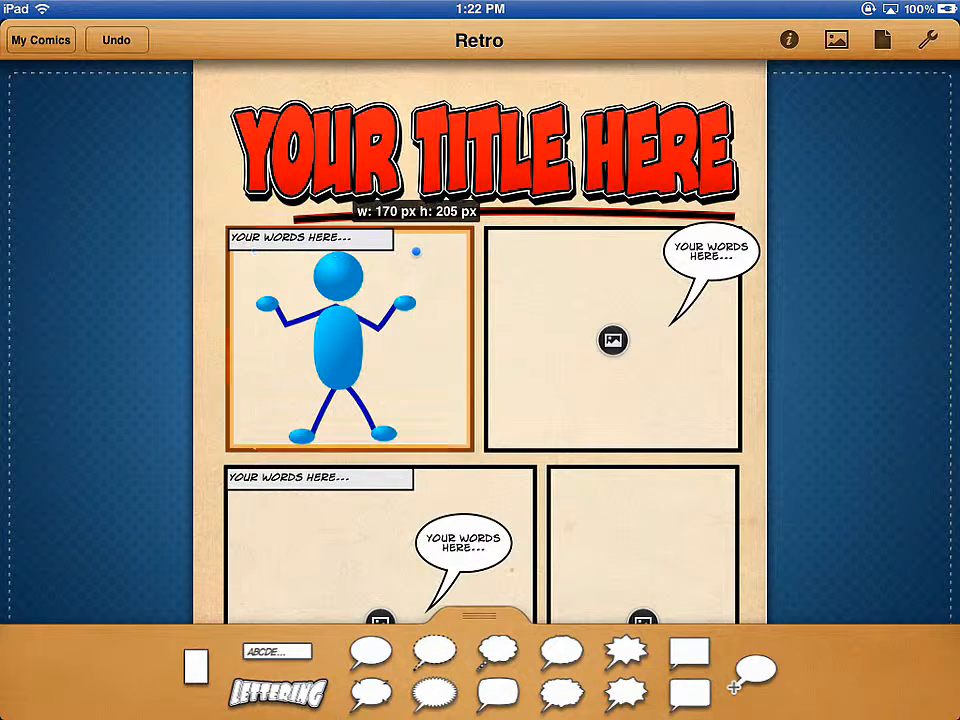
{"action": "left_click", "coordinate": [332, 340]}
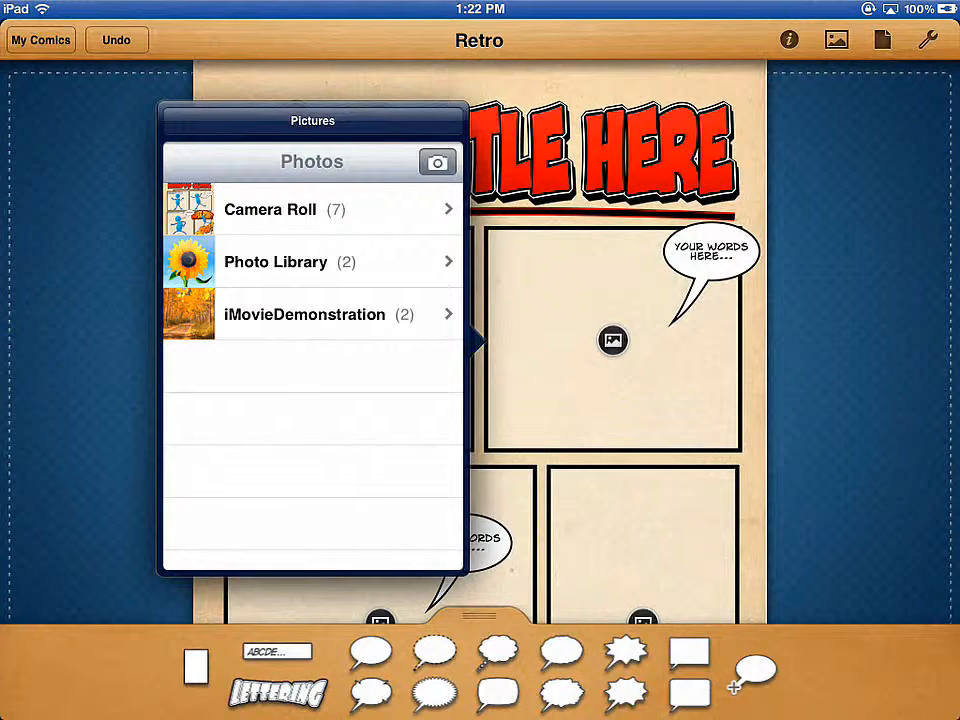
- Pick blue stick-figure photos from Camera Roll for the remaining three panels
{"action": "left_click", "coordinate": [270, 210]}
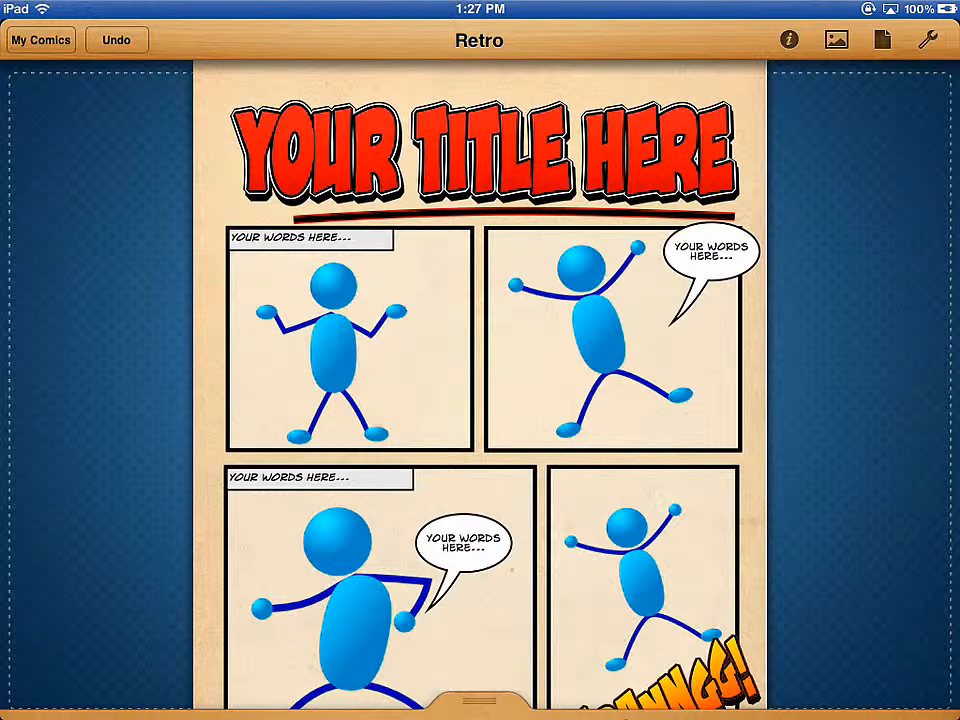
- Rotate the bottom-right figure upright to 0° over the KERANNGG! text
{"action": "scroll", "scroll_direction": "down", "scroll_amount": 3}
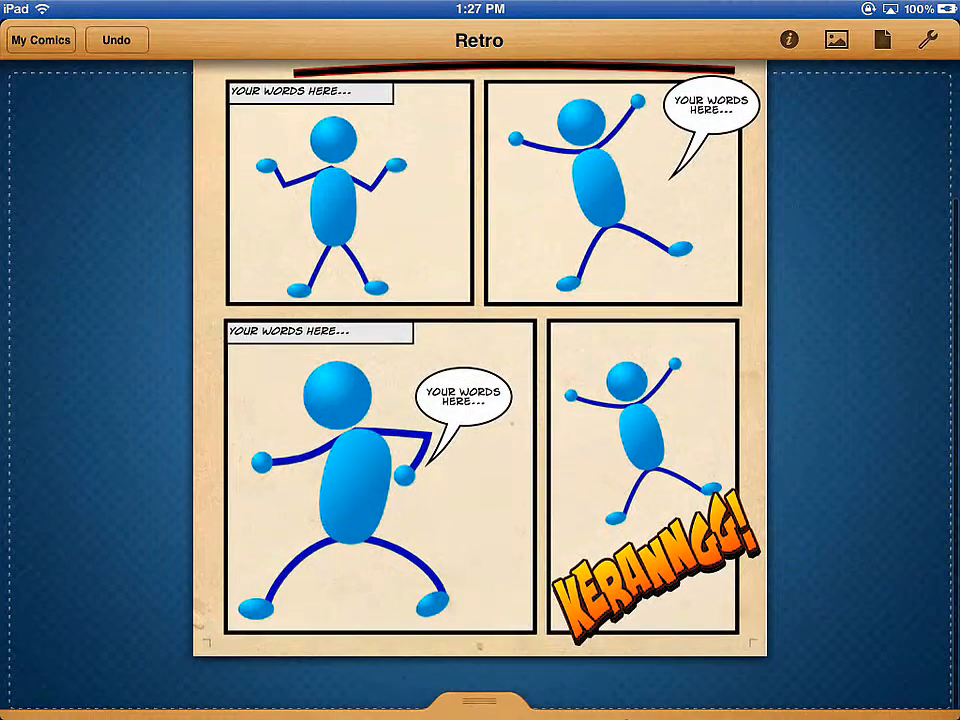
{"action": "scroll", "scroll_direction": "down", "scroll_amount": 3}
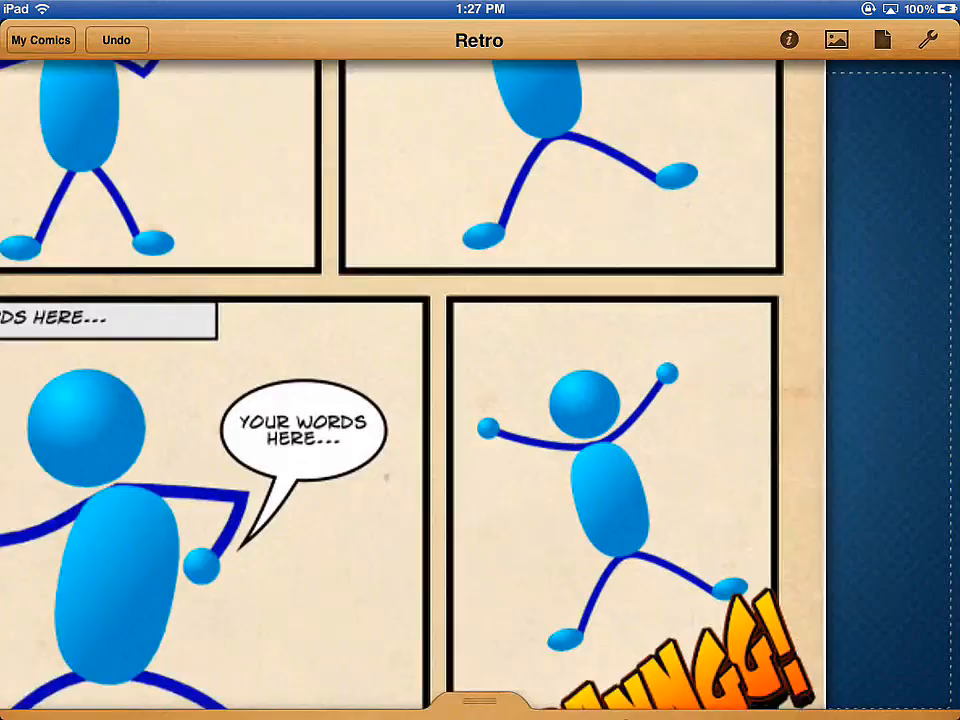
{"action": "scroll", "scroll_direction": "down", "scroll_amount": 3}
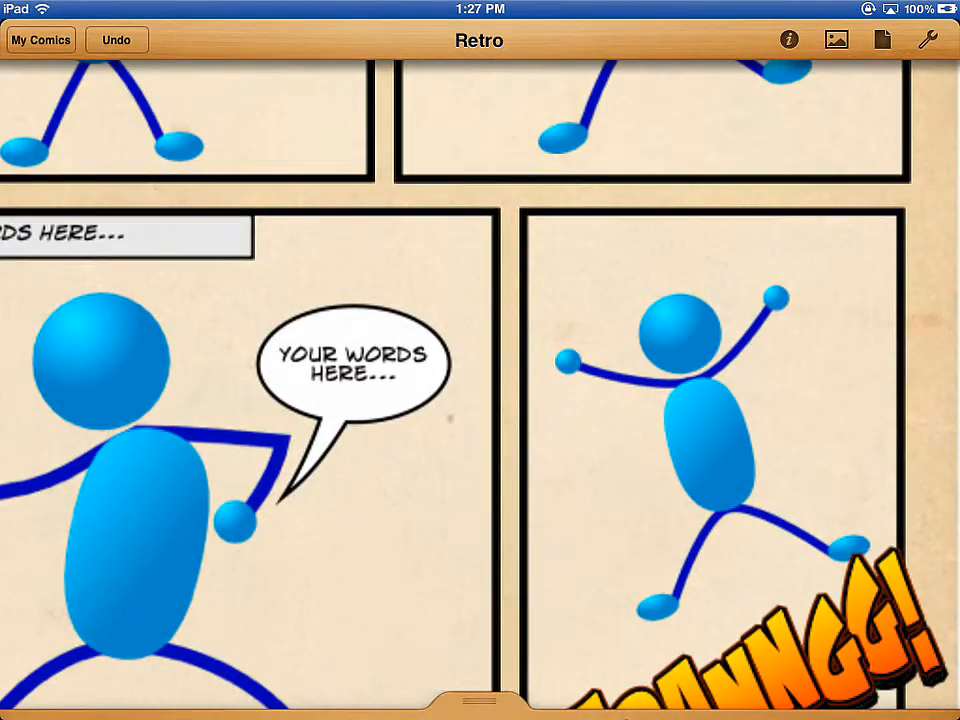
{"action": "scroll", "scroll_direction": "down", "scroll_amount": 3}
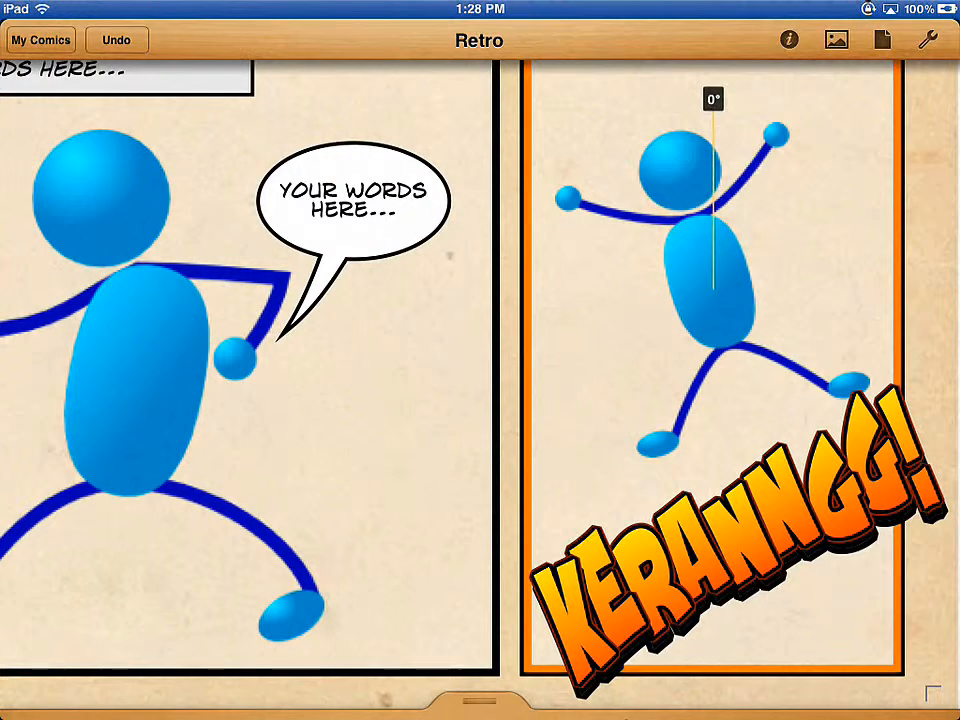
{"action": "left_click_drag", "start_coordinate": [712, 100], "coordinate": [700, 120]}
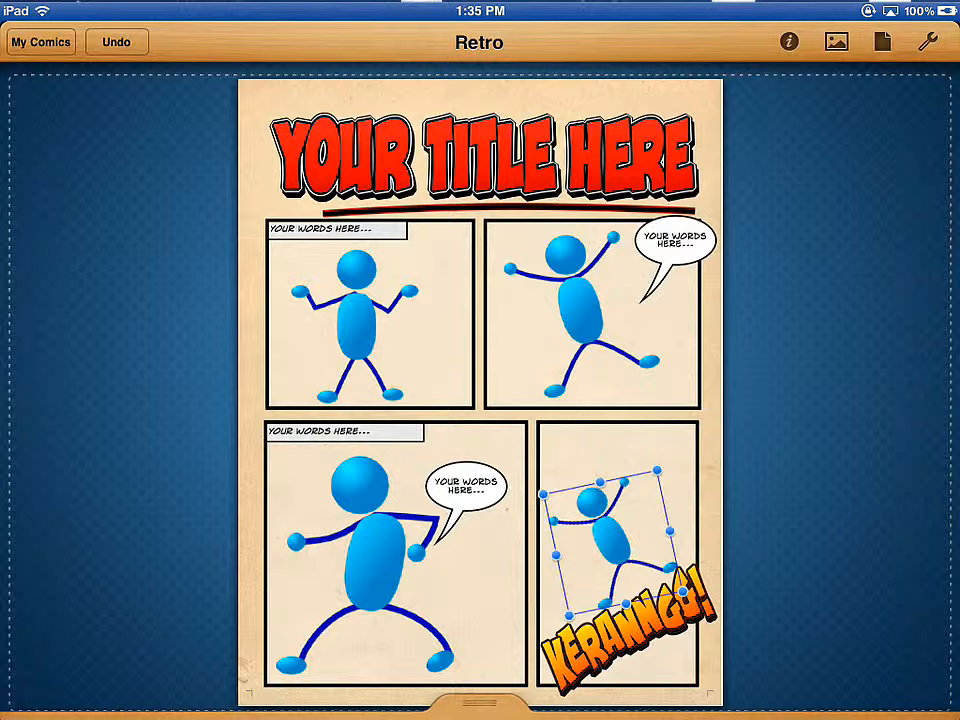
- Select the stick figure in the bottom-right panel with the full page in view
{"action": "left_click", "coordinate": [788, 42]}
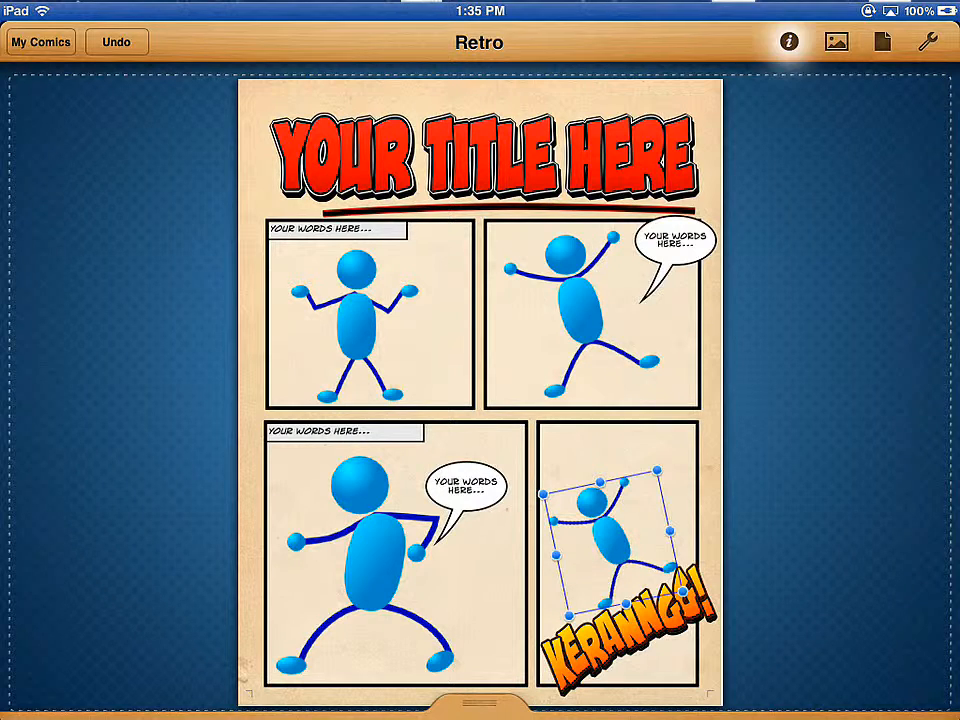
- Show the Image filter thumbnails in the inspector for the bottom-right figure
{"action": "left_click", "coordinate": [788, 42]}
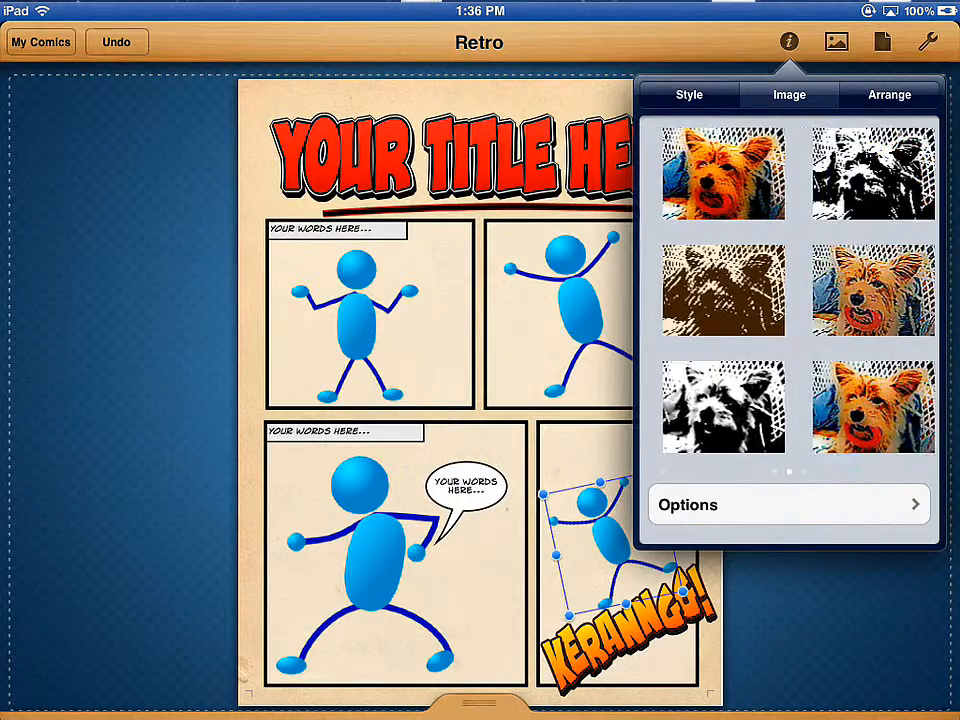
{"action": "scroll", "scroll_direction": "left", "scroll_amount": 3}
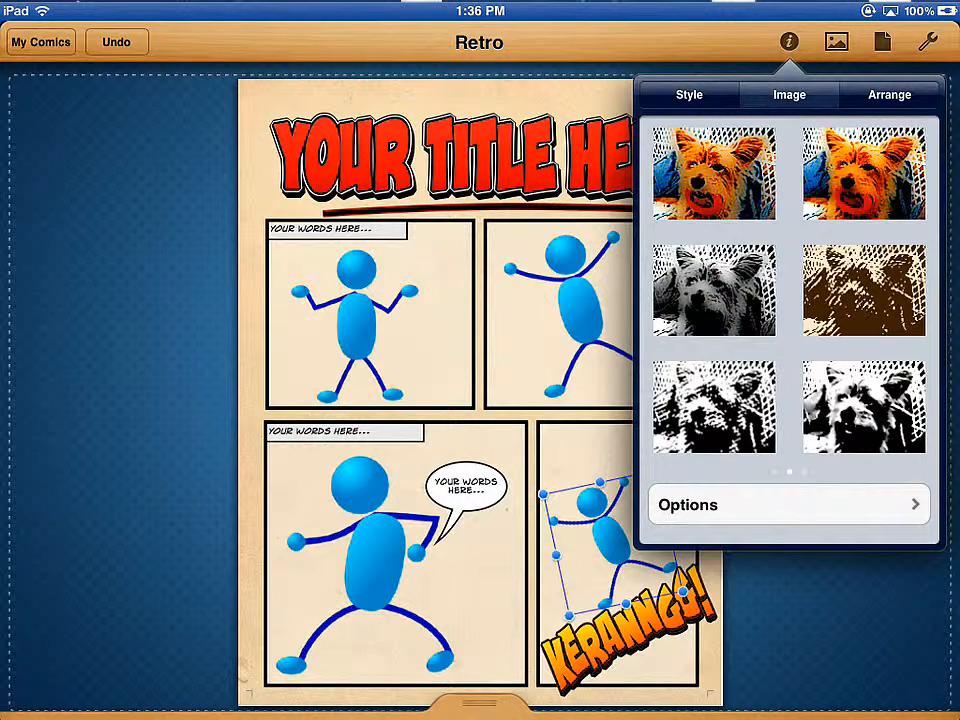
{"action": "left_click", "coordinate": [864, 290]}
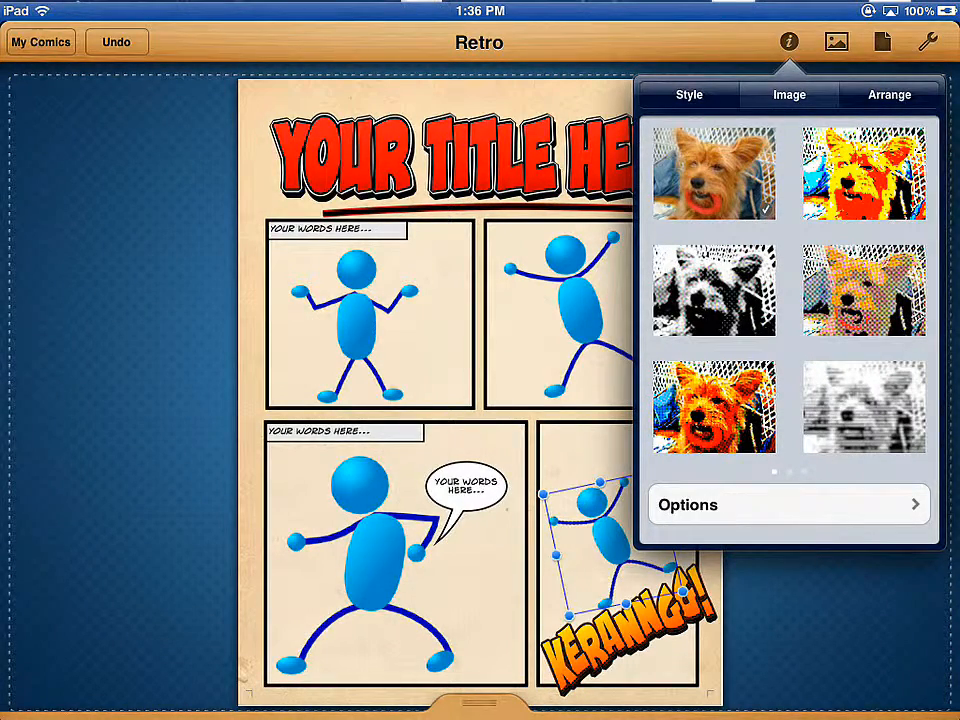
- View the Arrange layering options for the figure, then dismiss the inspector
{"action": "left_click", "coordinate": [888, 94]}
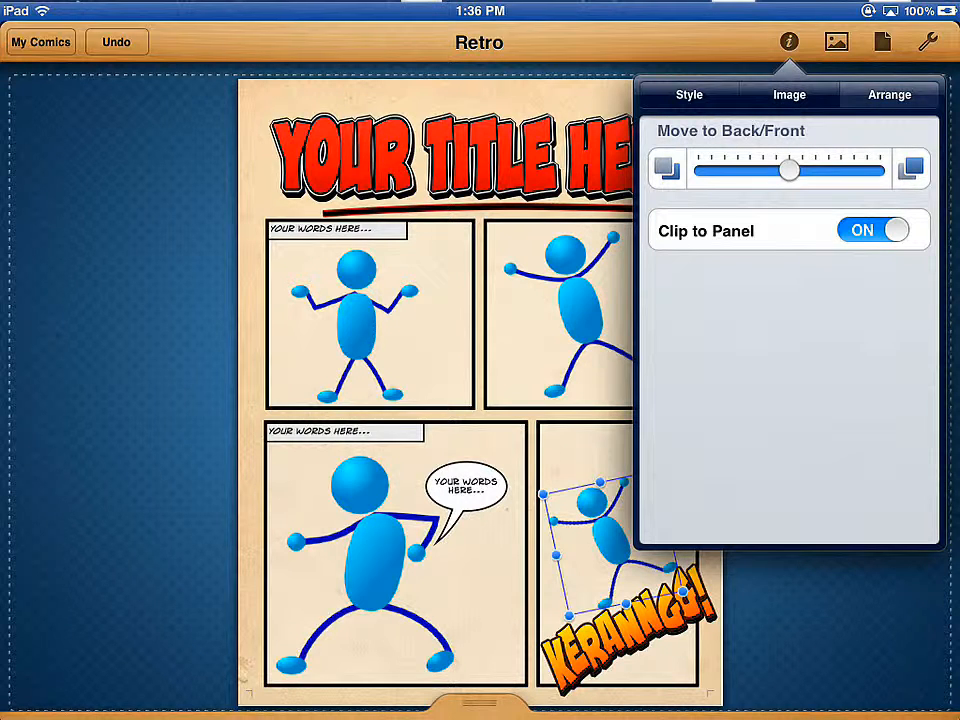
{"action": "left_click", "coordinate": [788, 42]}
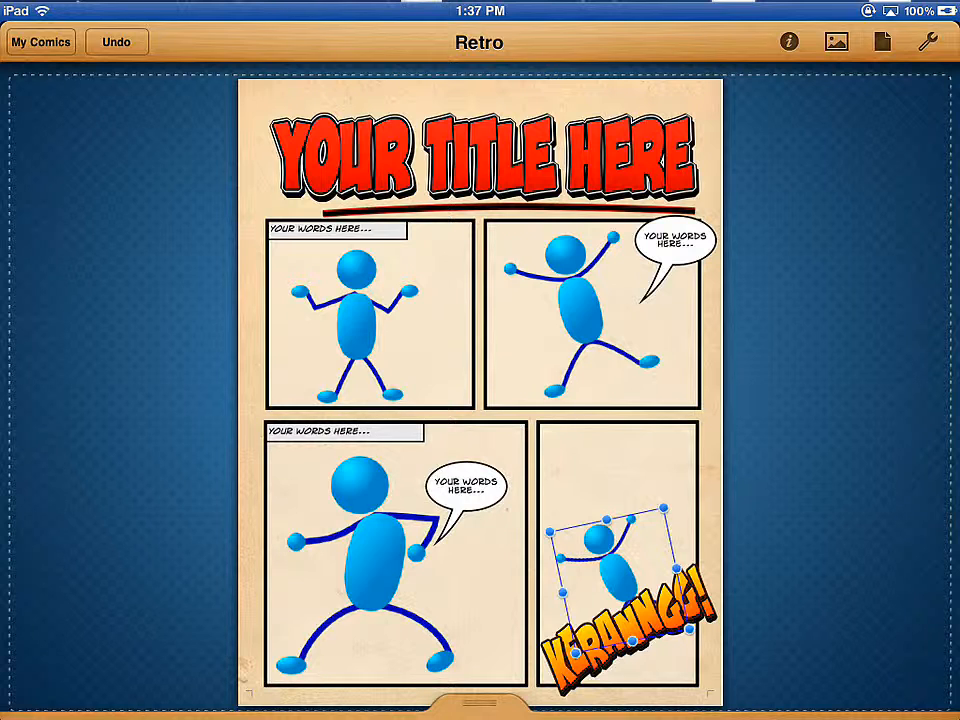
- Move the bottom-right figure fully to Front above the KERRANGG! text via Arrange
{"action": "left_click", "coordinate": [788, 42]}
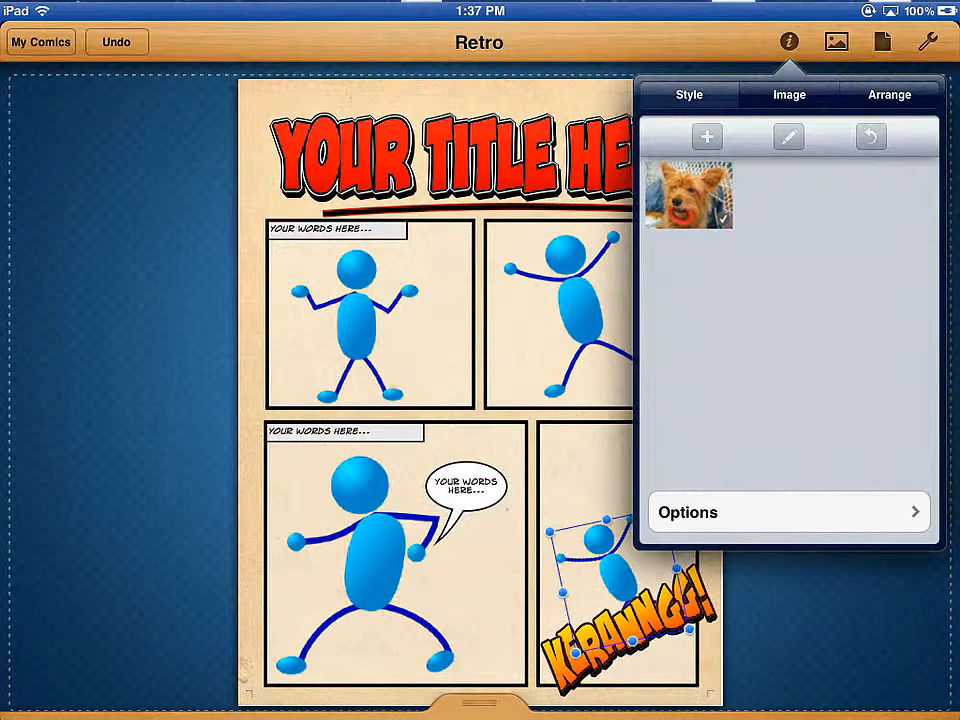
{"action": "left_click", "coordinate": [888, 94]}
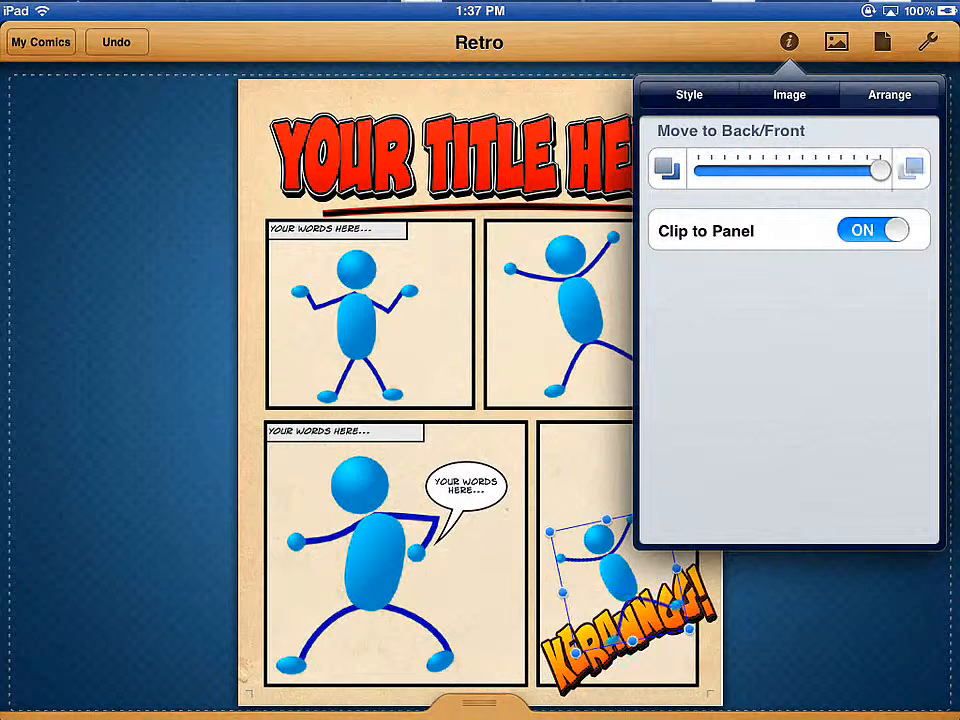
{"action": "left_click_drag", "start_coordinate": [878, 168], "coordinate": [844, 168]}
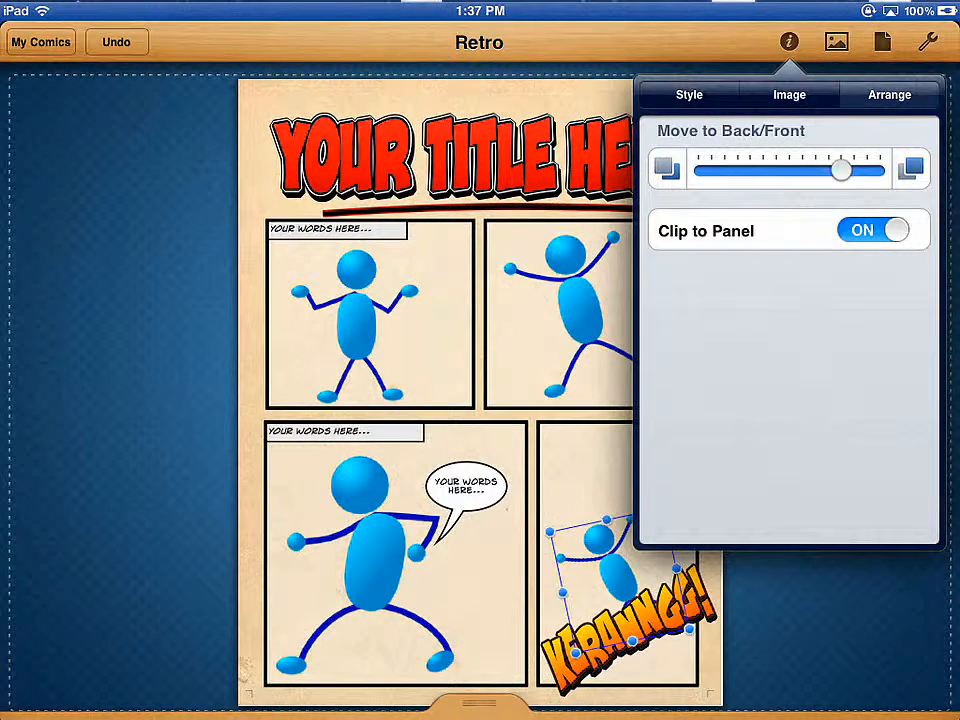
{"action": "left_click_drag", "start_coordinate": [840, 170], "coordinate": [878, 170]}
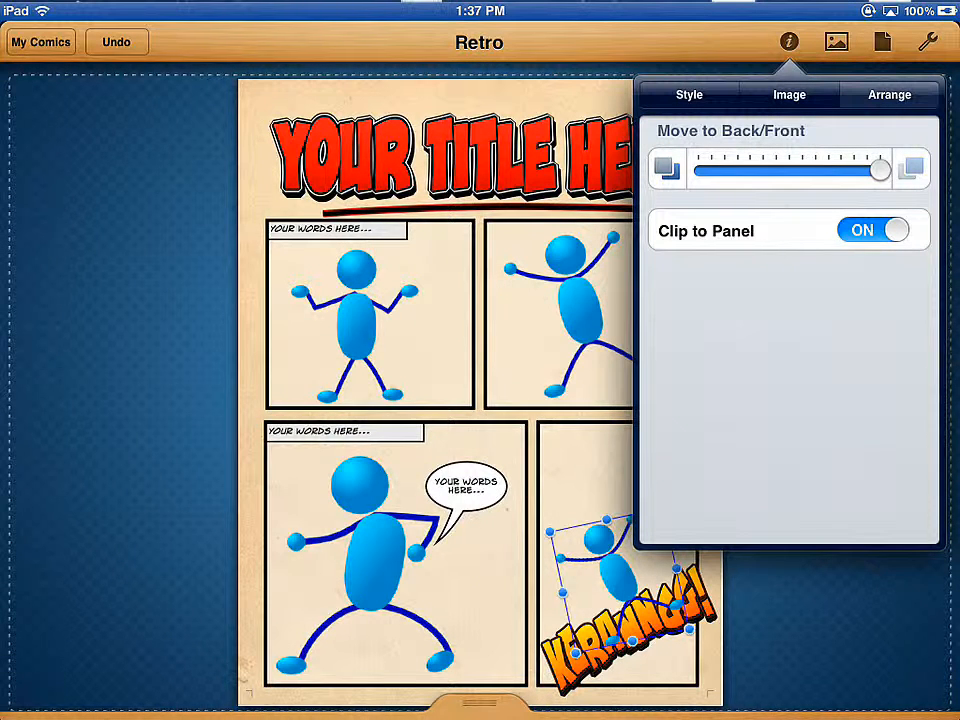
{"action": "left_click", "coordinate": [788, 42]}
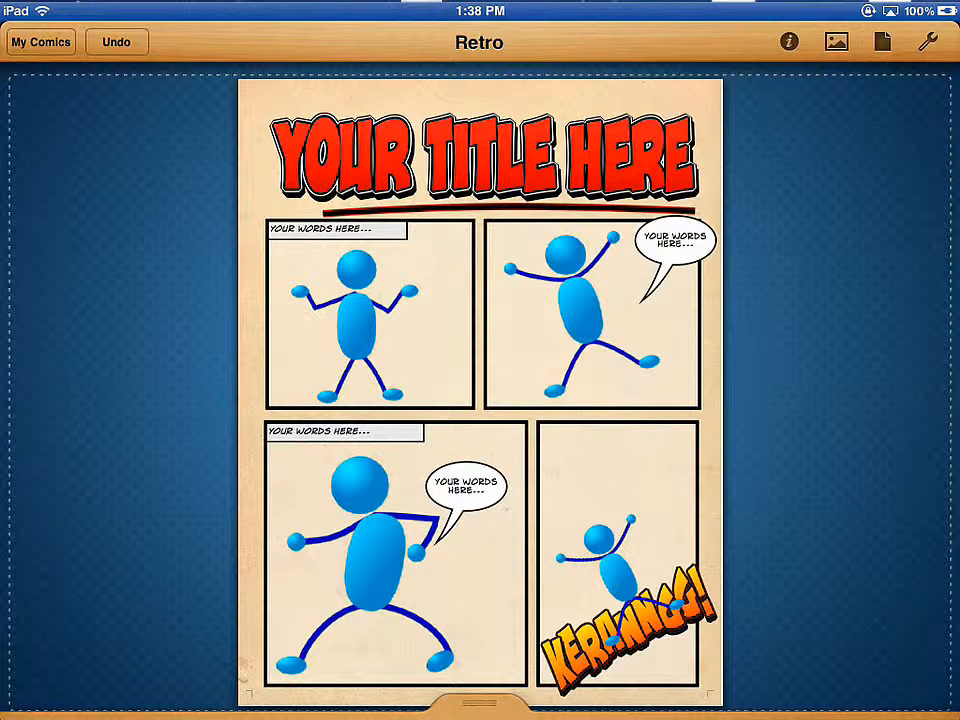
- Show the Undo/Redo menu from the toolbar for the finished page
{"action": "left_click", "coordinate": [116, 42]}
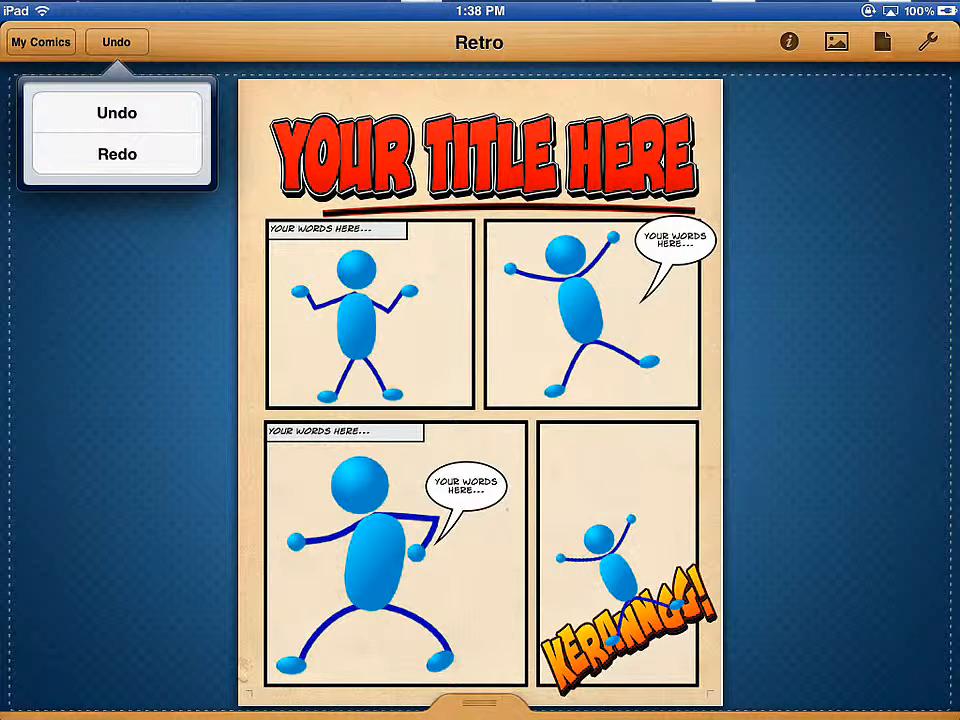